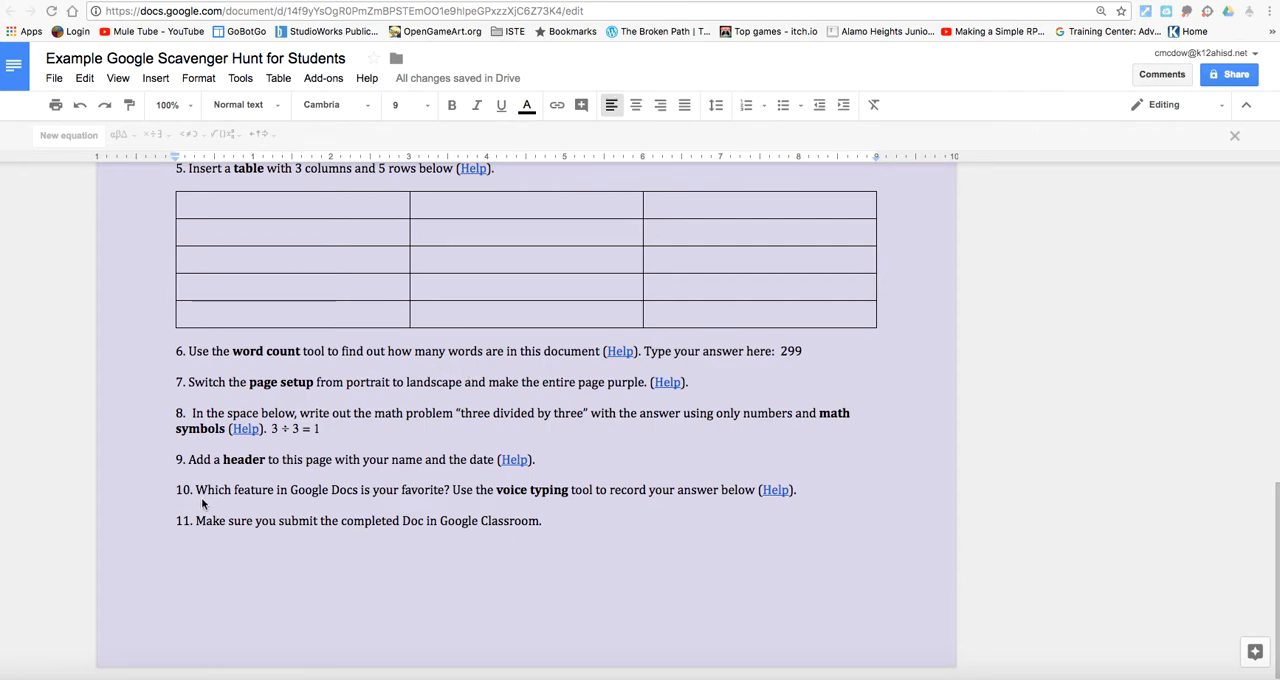
pyautogui.moveTo(258, 510)
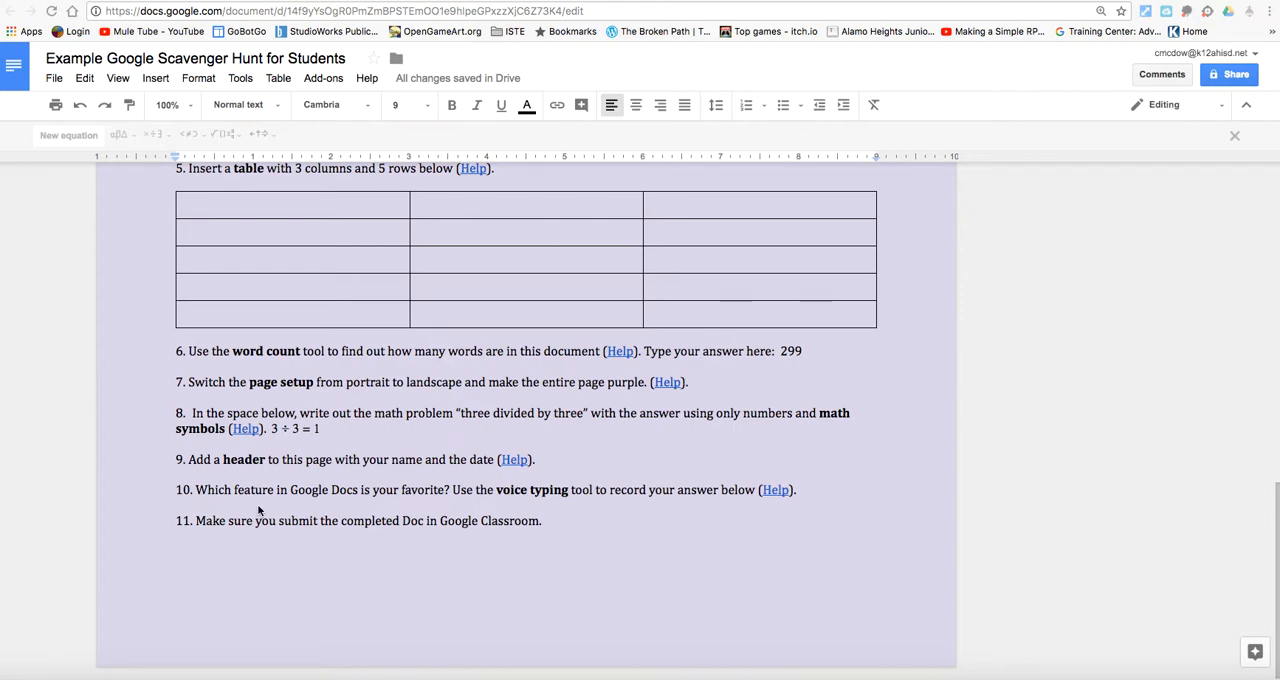
pyautogui.moveTo(500, 508)
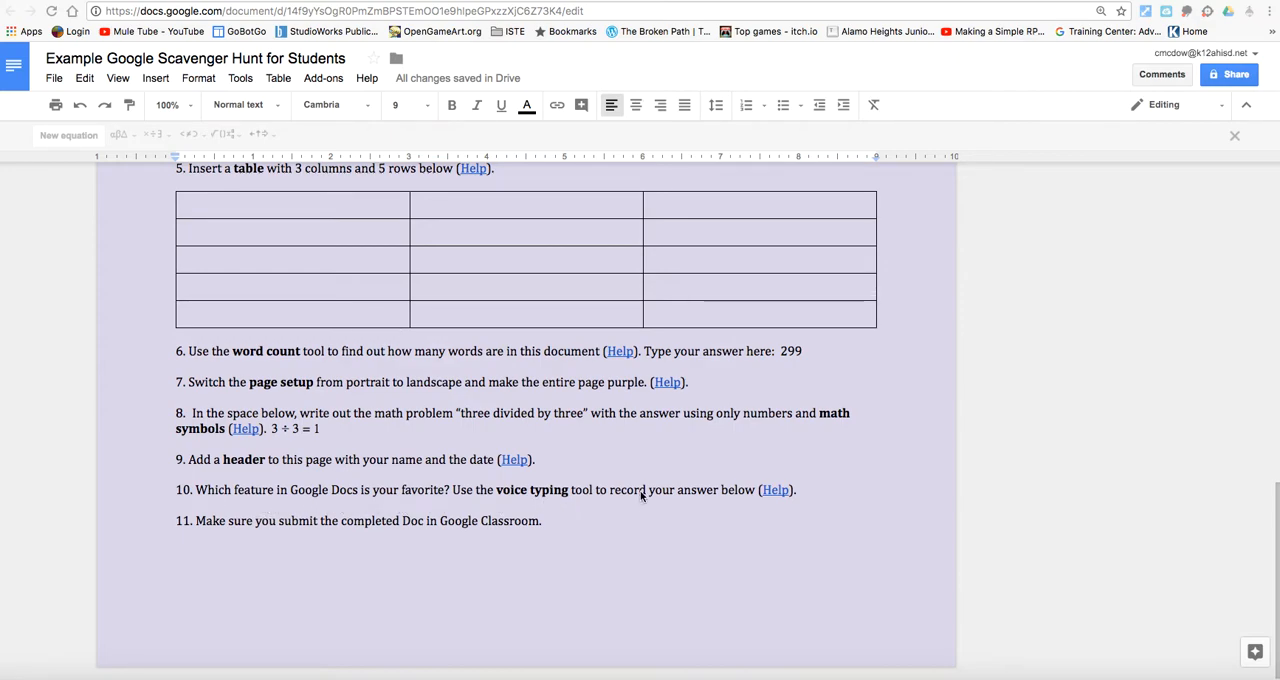
pyautogui.moveTo(644, 510)
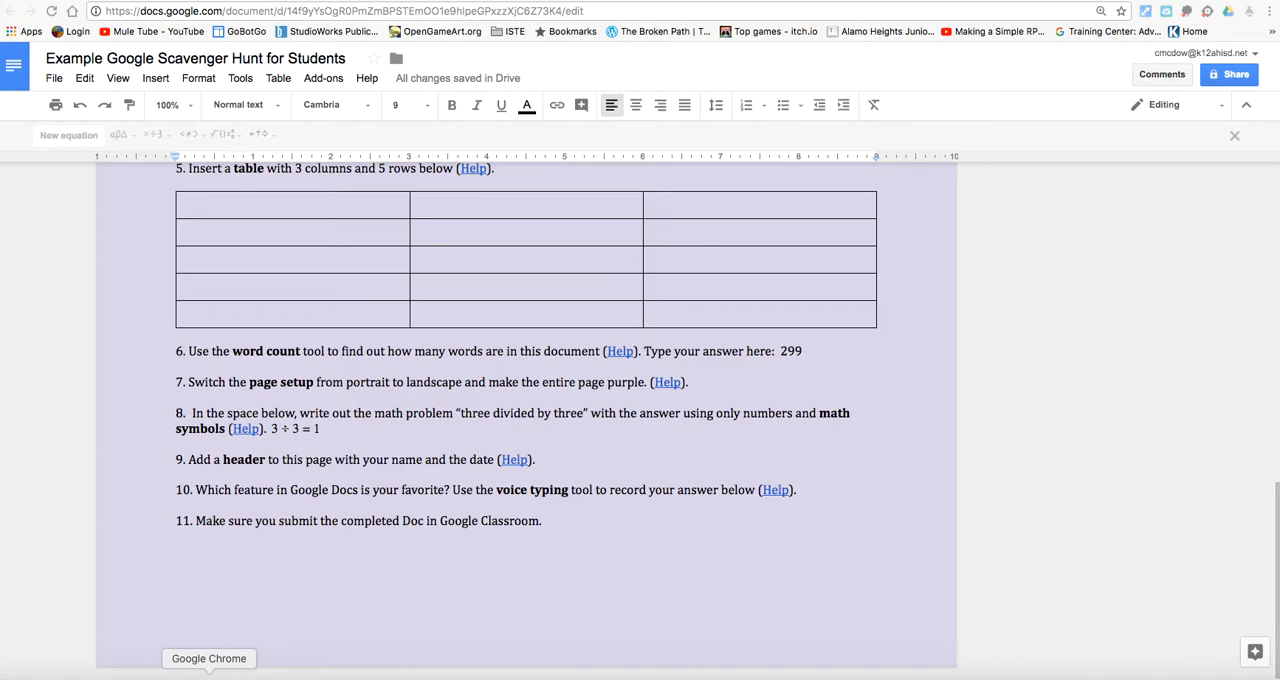
pyautogui.moveTo(238, 510)
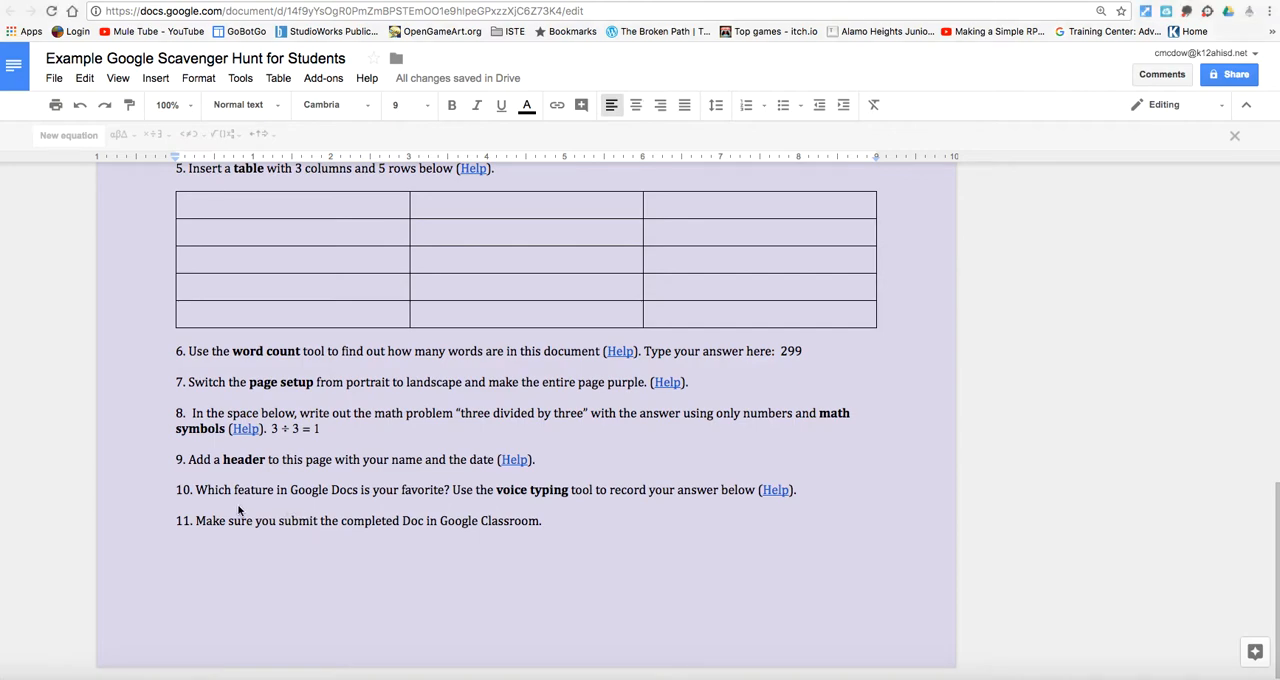
# Step: Start an answer line under question 10 and enable Voice typing from the Tools menu
pyautogui.click(200, 504)
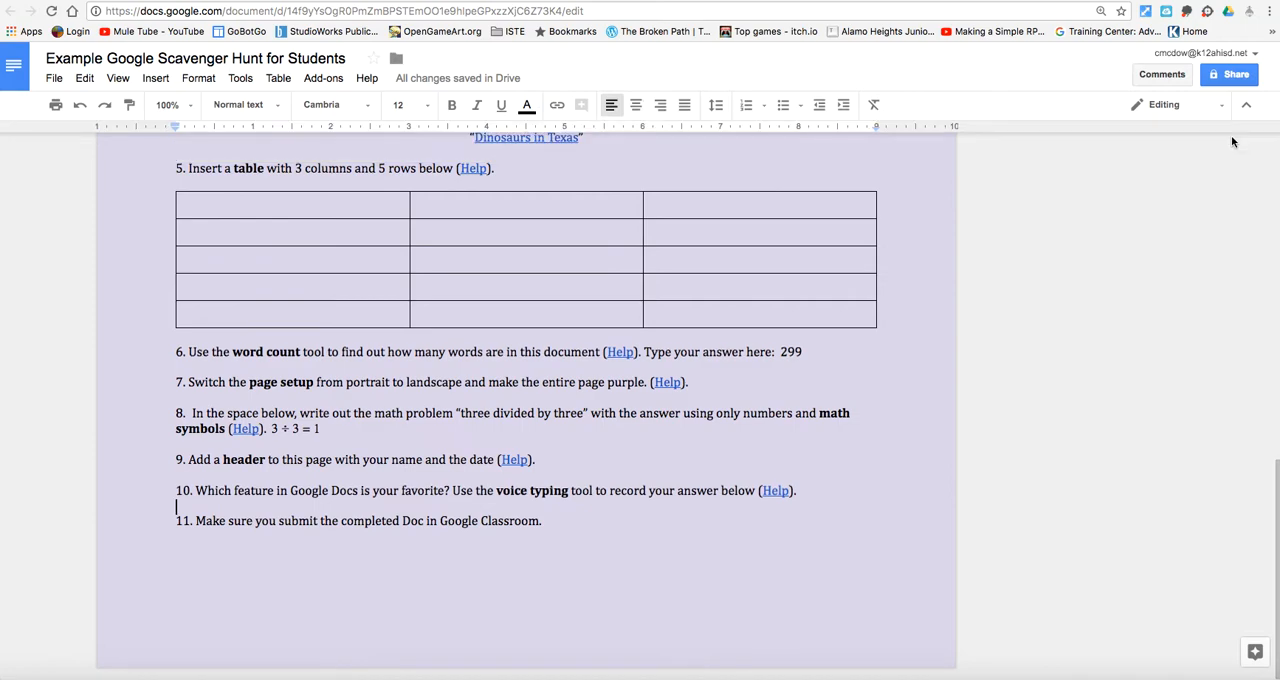
pyautogui.click(240, 78)
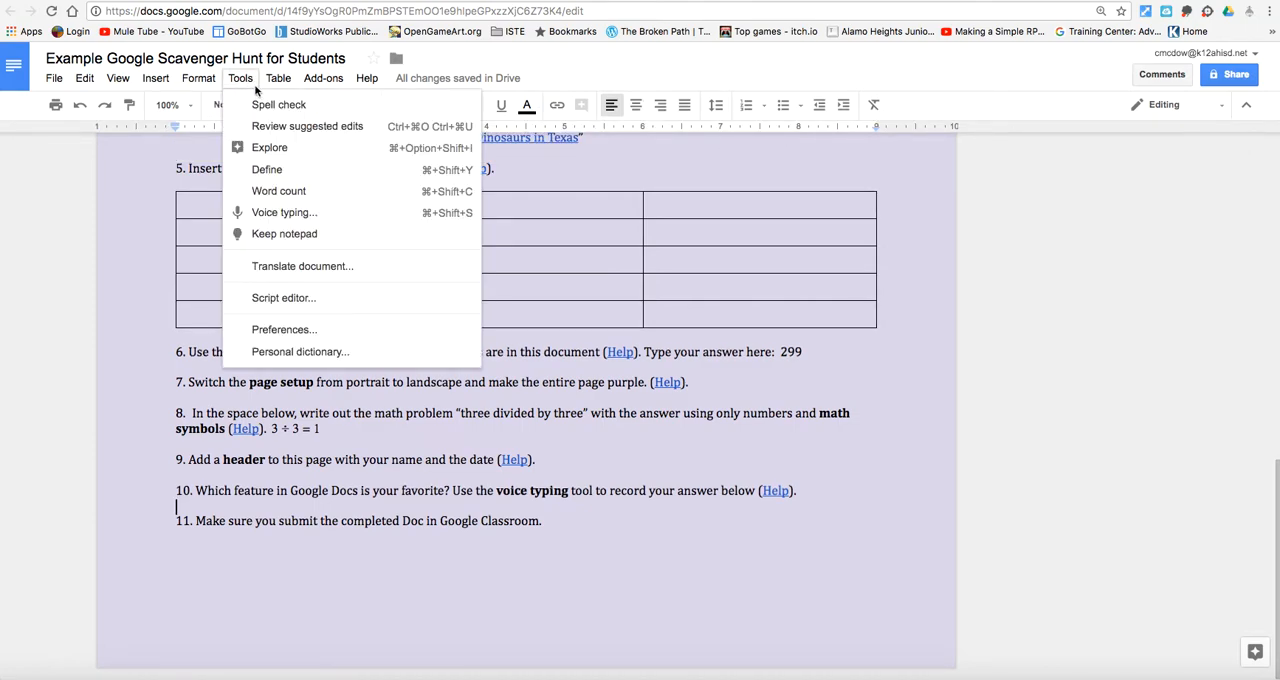
pyautogui.moveTo(278, 192)
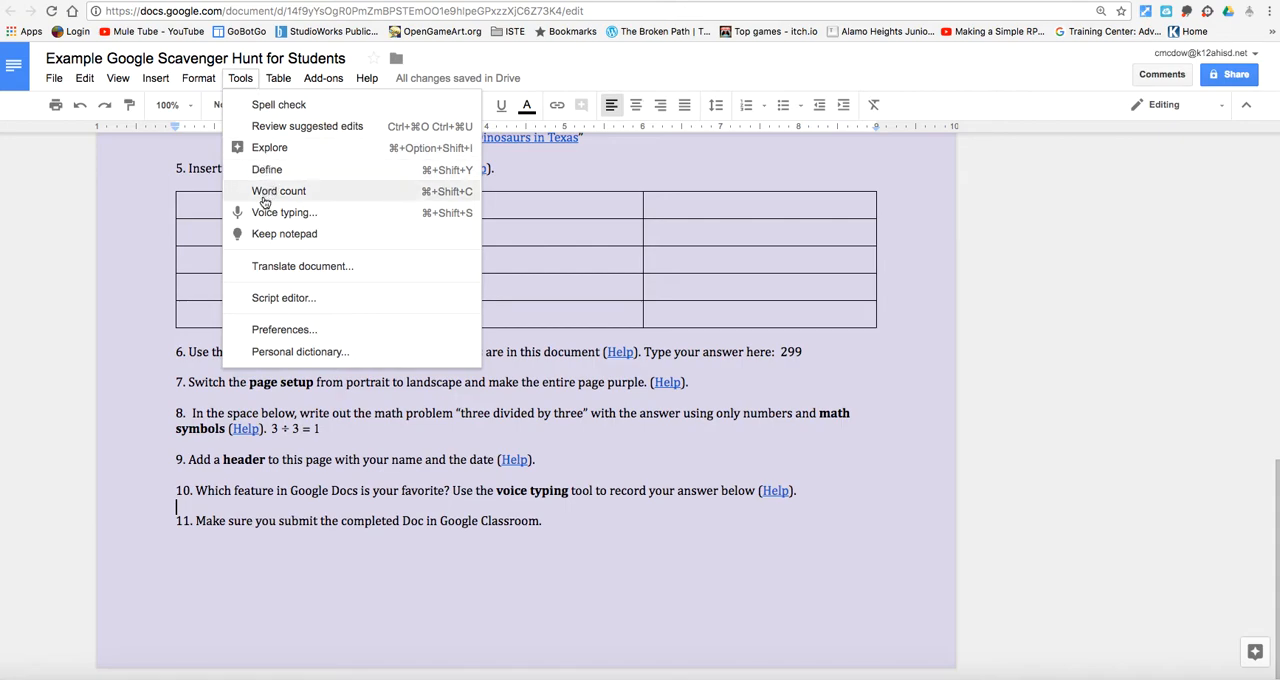
pyautogui.click(284, 212)
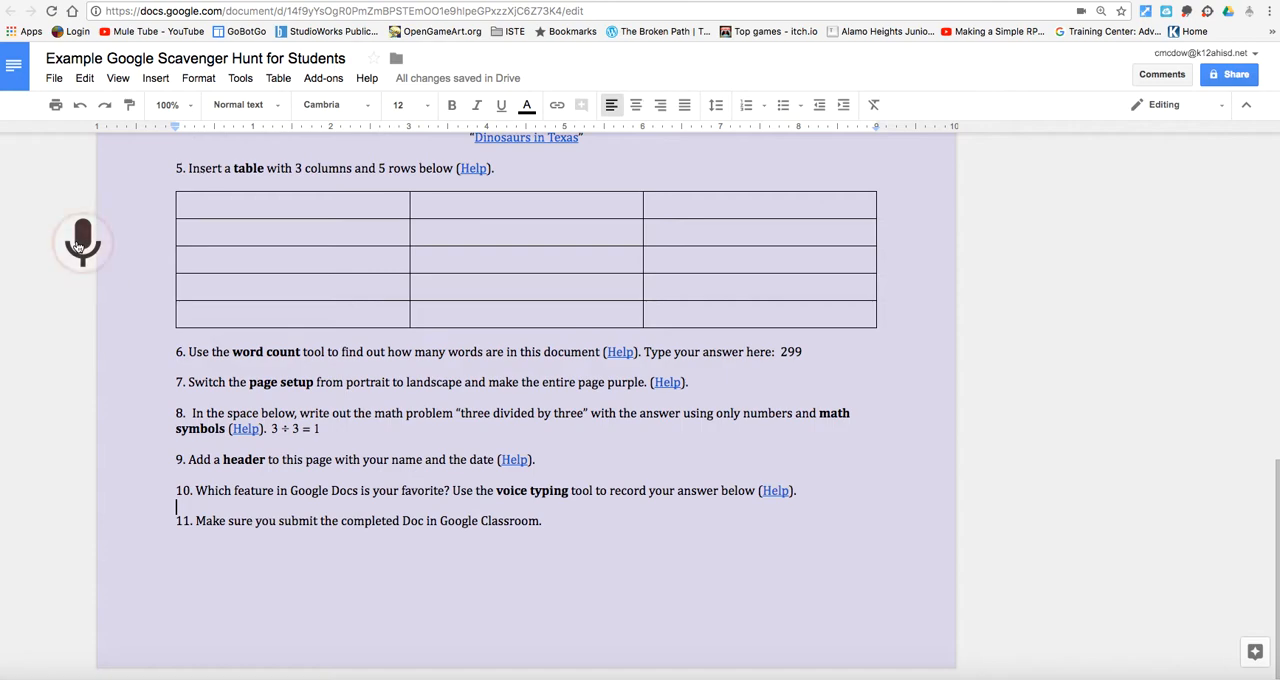
# Step: Dictate 'My favorite feature is using hyperlink to link to other websites.' then stop the microphone
pyautogui.click(82, 240)
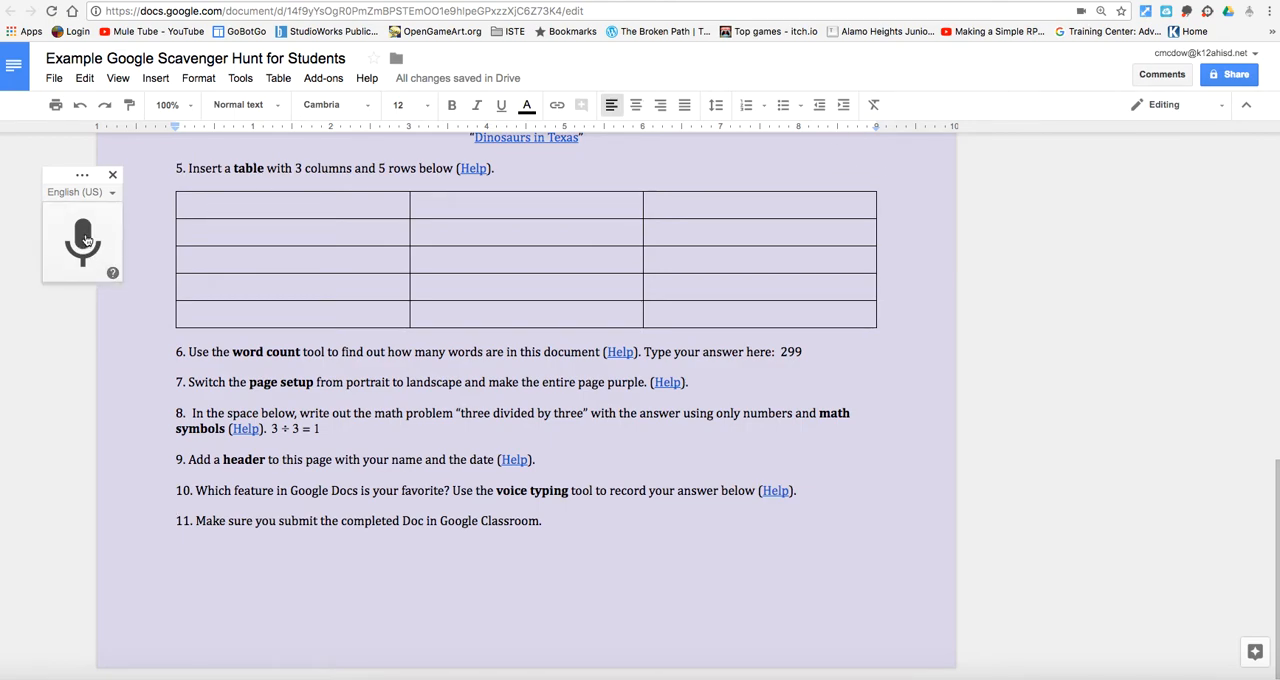
pyautogui.click(84, 240)
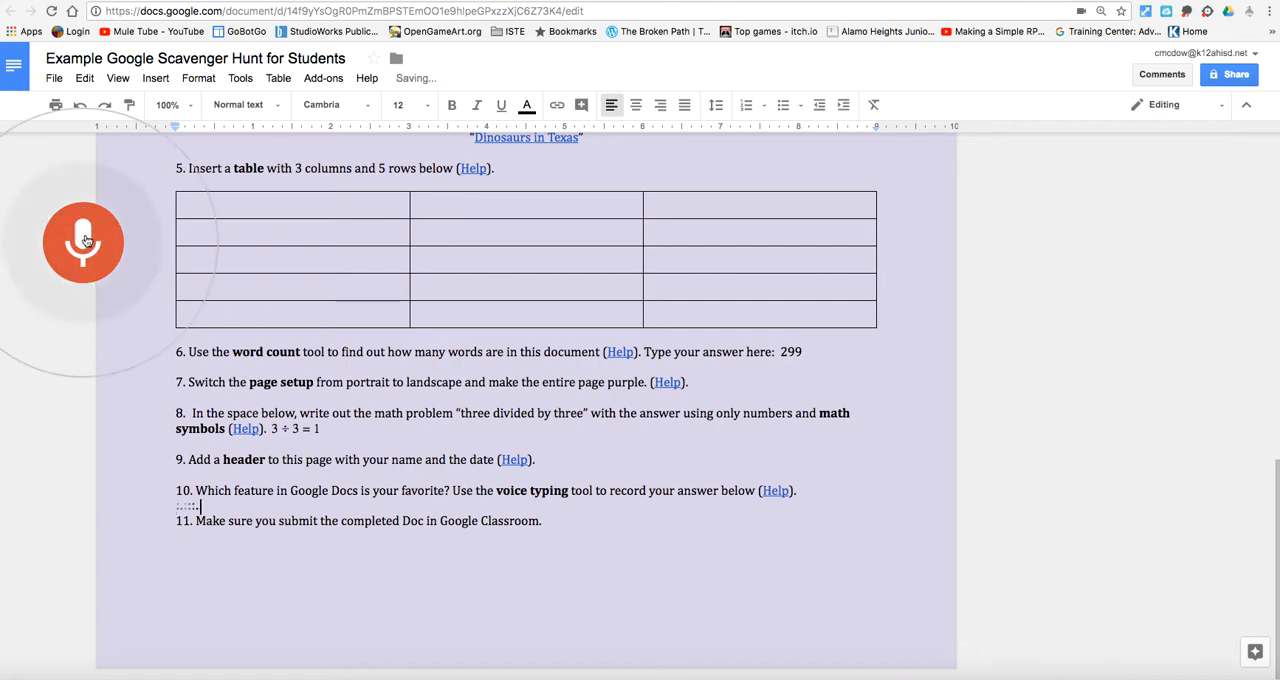
pyautogui.write('My favorite feature :')
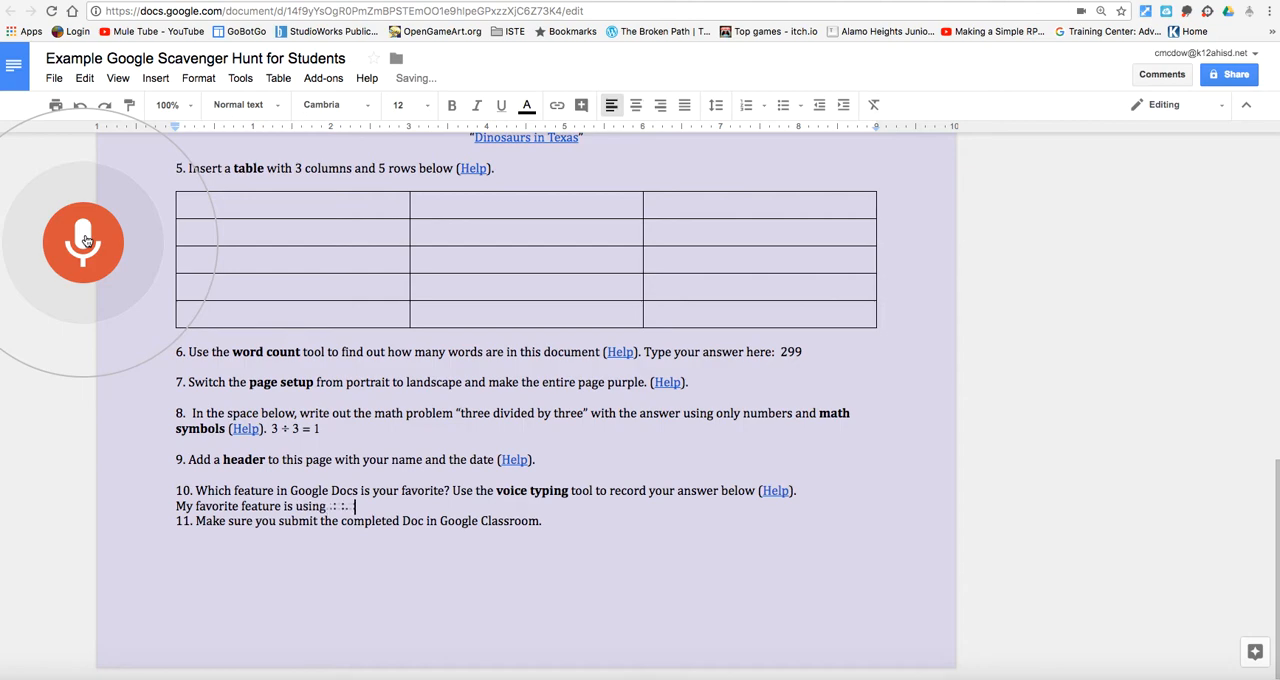
pyautogui.write('hyperlink to link to')
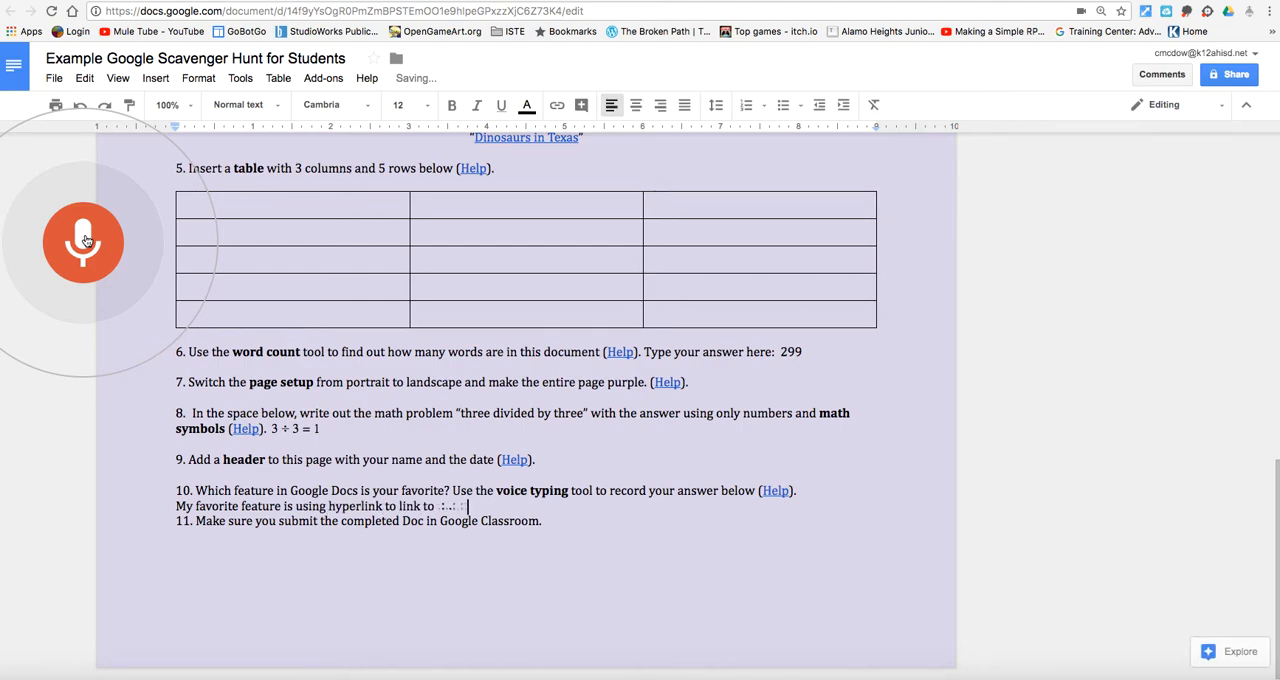
pyautogui.write('other web sites.')
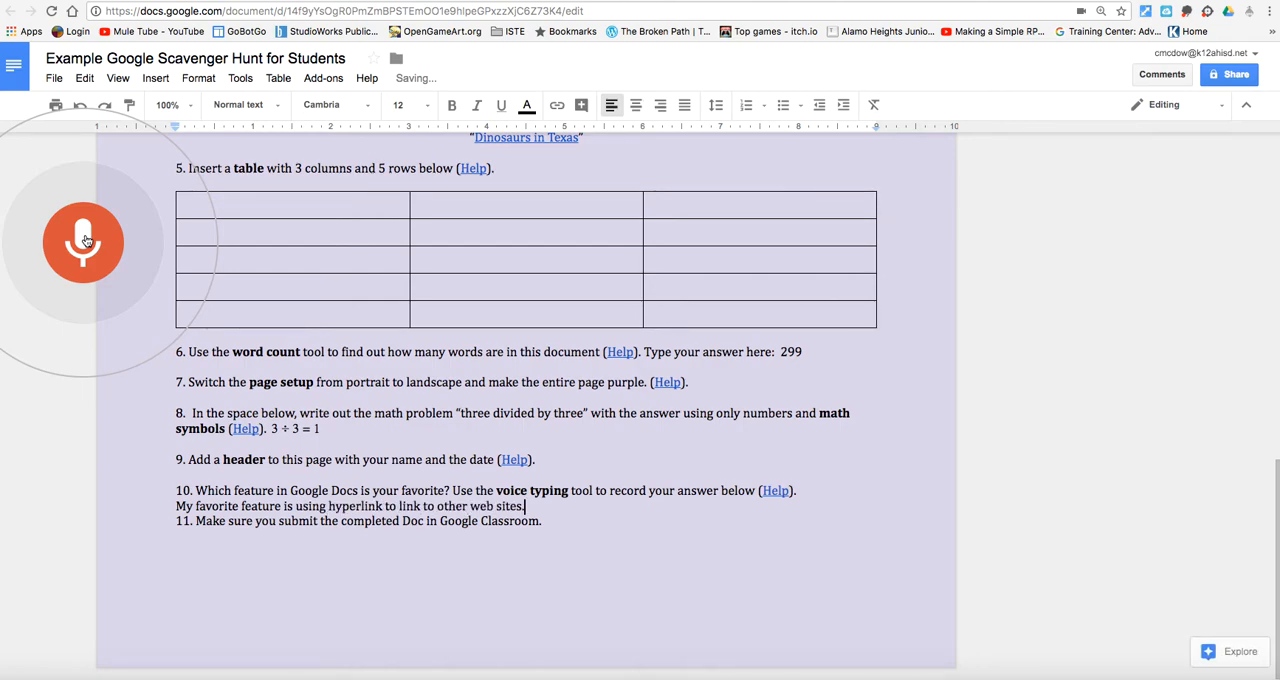
pyautogui.click(84, 242)
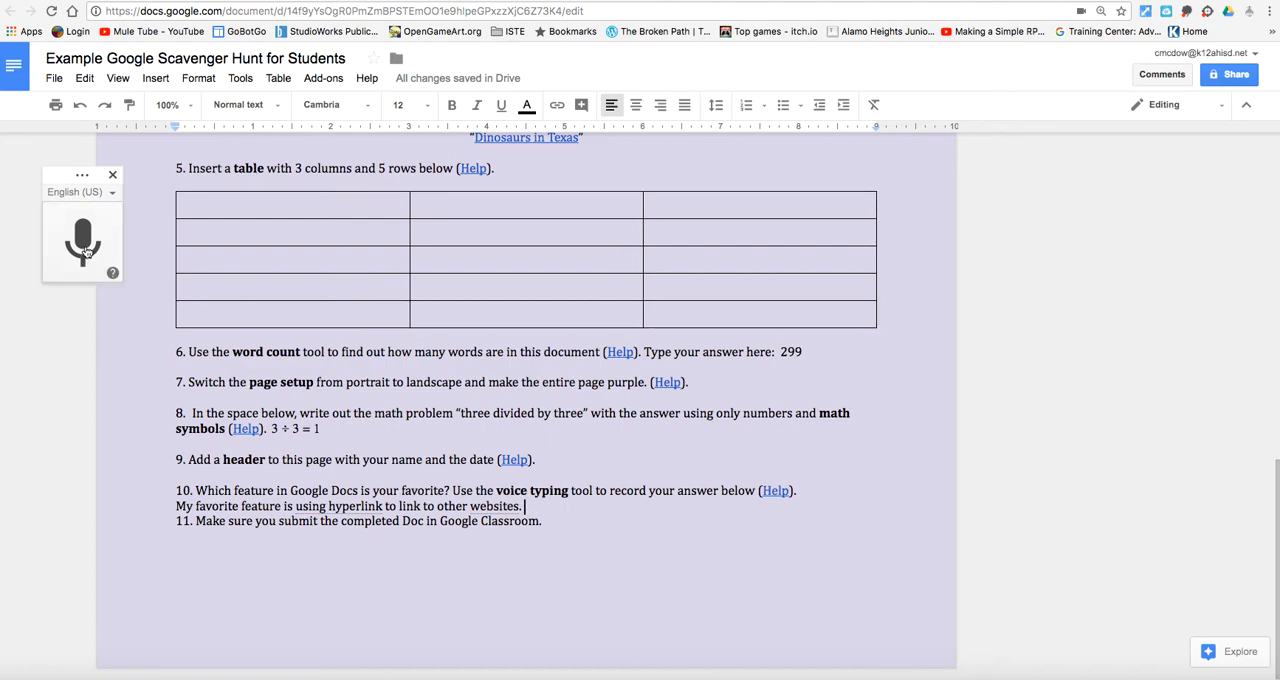
# Step: Dictate the word 'Hello' after the sentence and stop recording
pyautogui.click(84, 244)
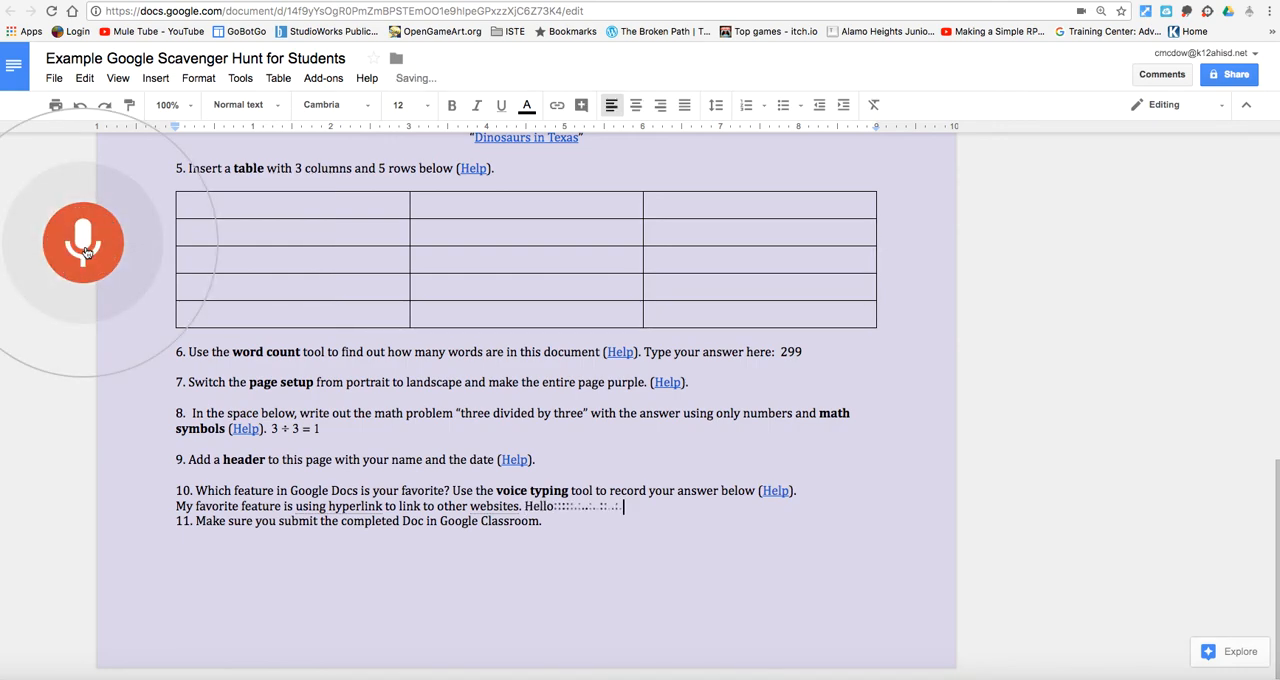
pyautogui.click(84, 244)
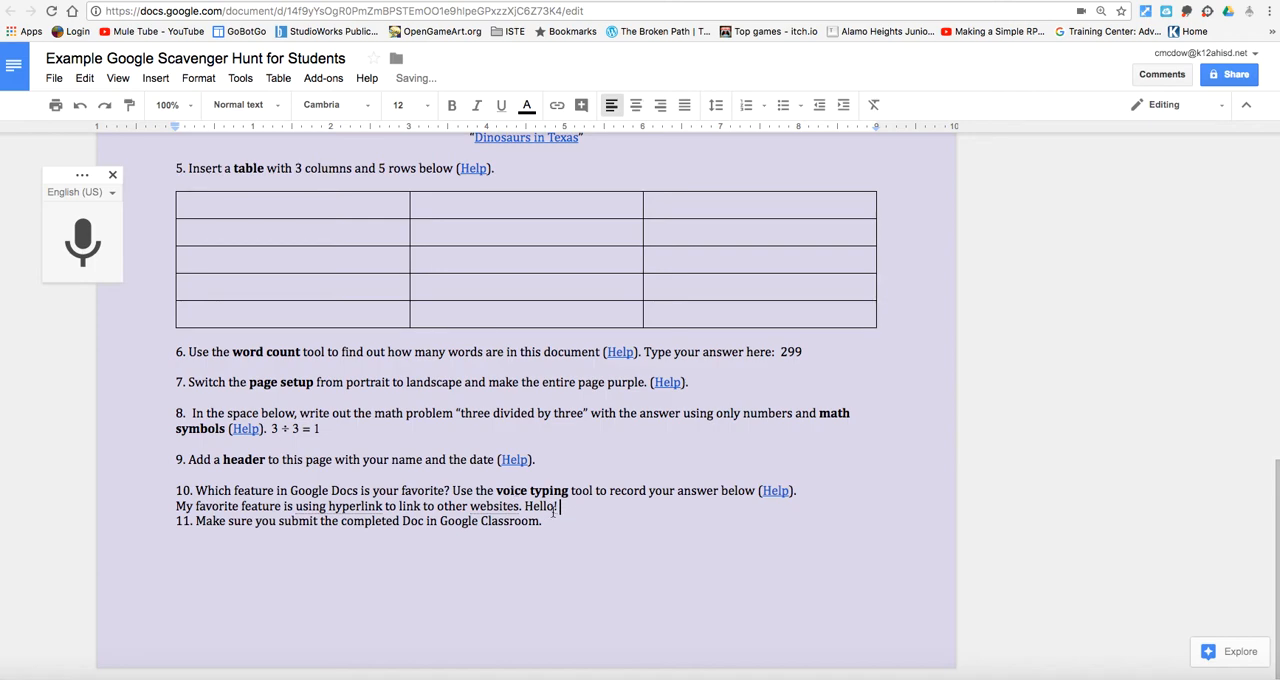